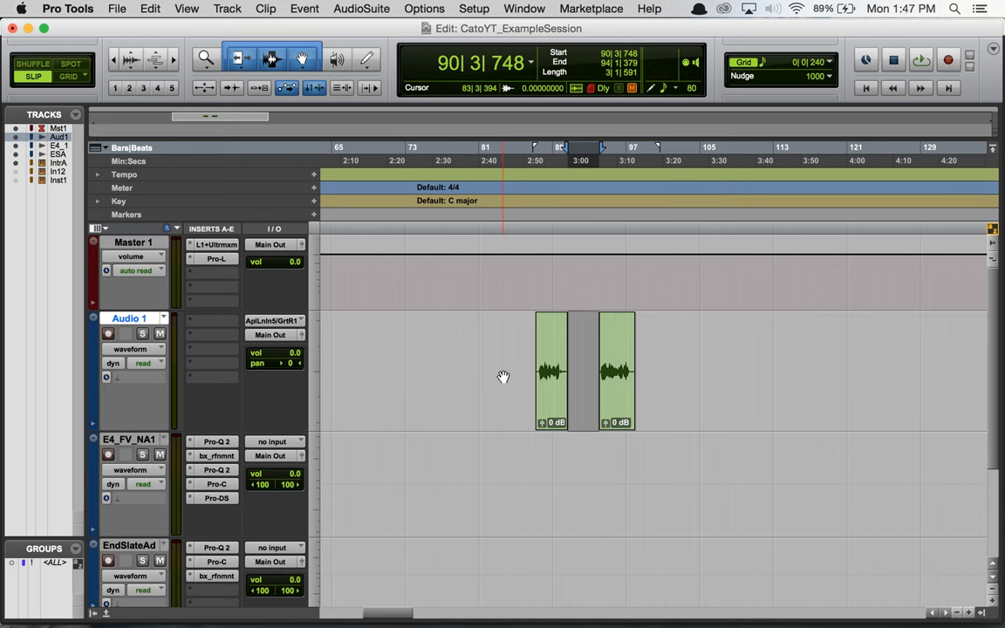
- Bring up the Transport window from the Window menu to show pre- and post-roll values
{"action": "left_click", "coordinate": [590, 375]}
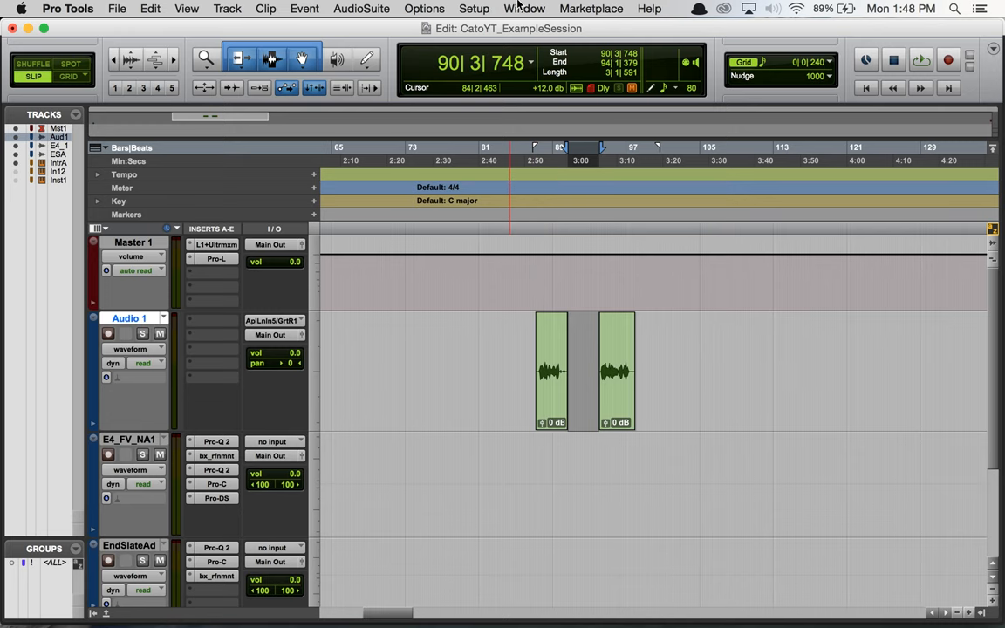
{"action": "left_click", "coordinate": [523, 7]}
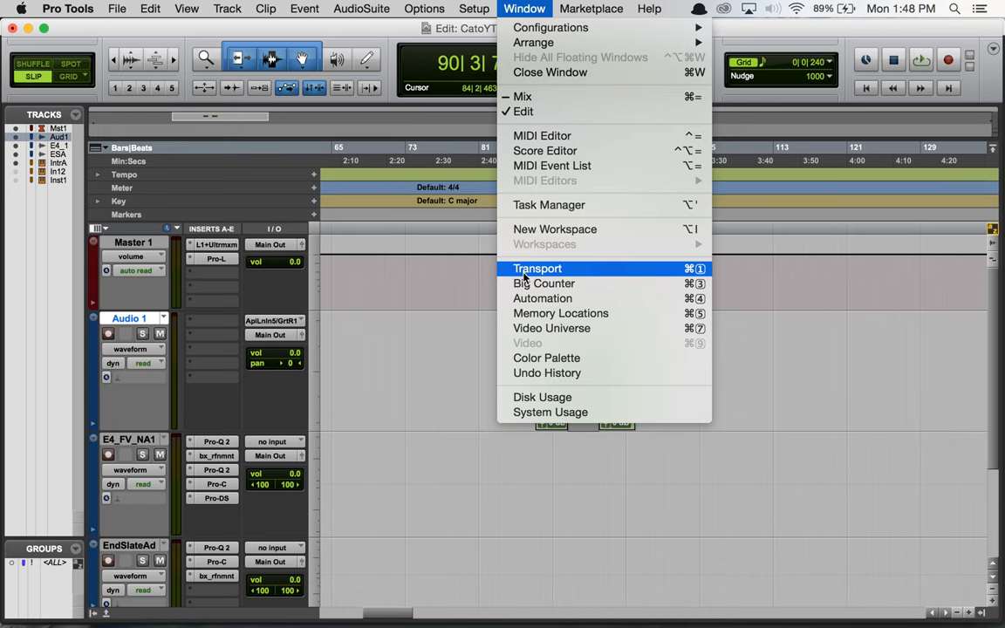
{"action": "left_click", "coordinate": [538, 269]}
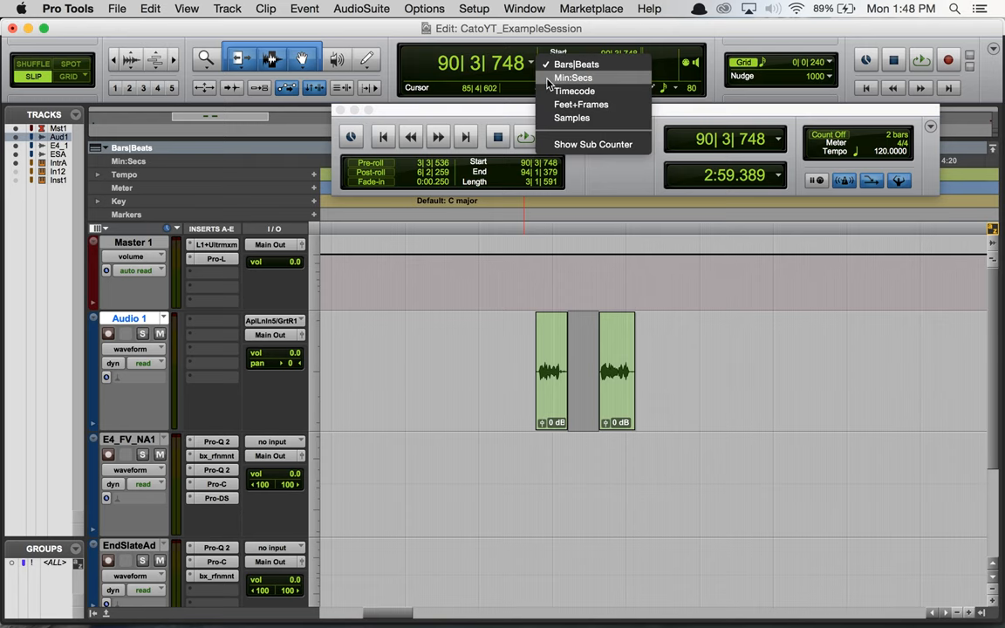
- Show counters in Min:Secs and set pre-roll about 17 s, post-roll about 15 s
{"action": "left_click", "coordinate": [572, 77]}
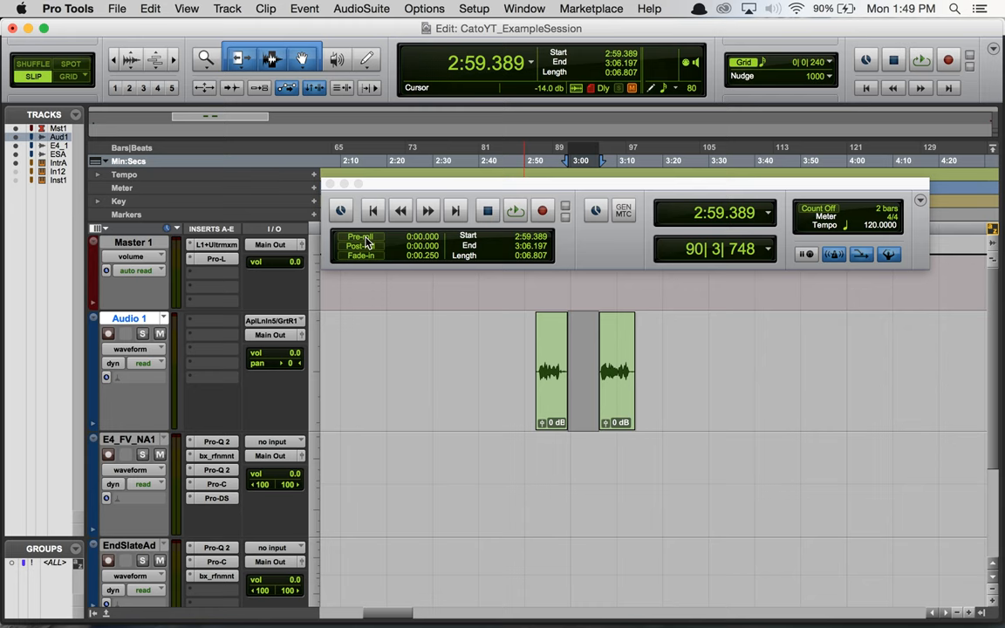
{"action": "left_click", "coordinate": [360, 245]}
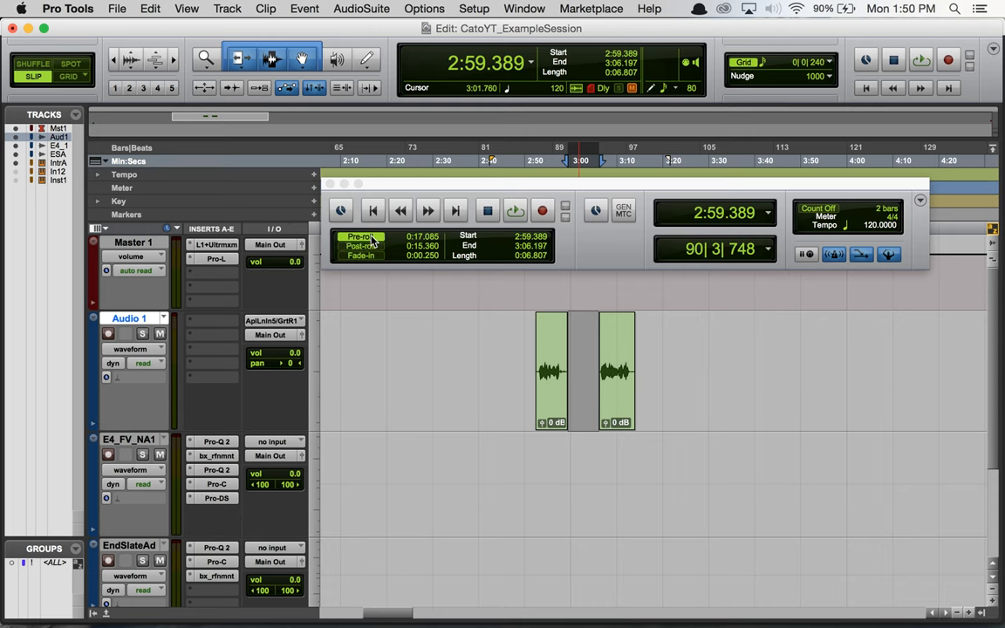
- Close the Transport window, keeping the pre- and post-roll settings
{"action": "left_click", "coordinate": [475, 160]}
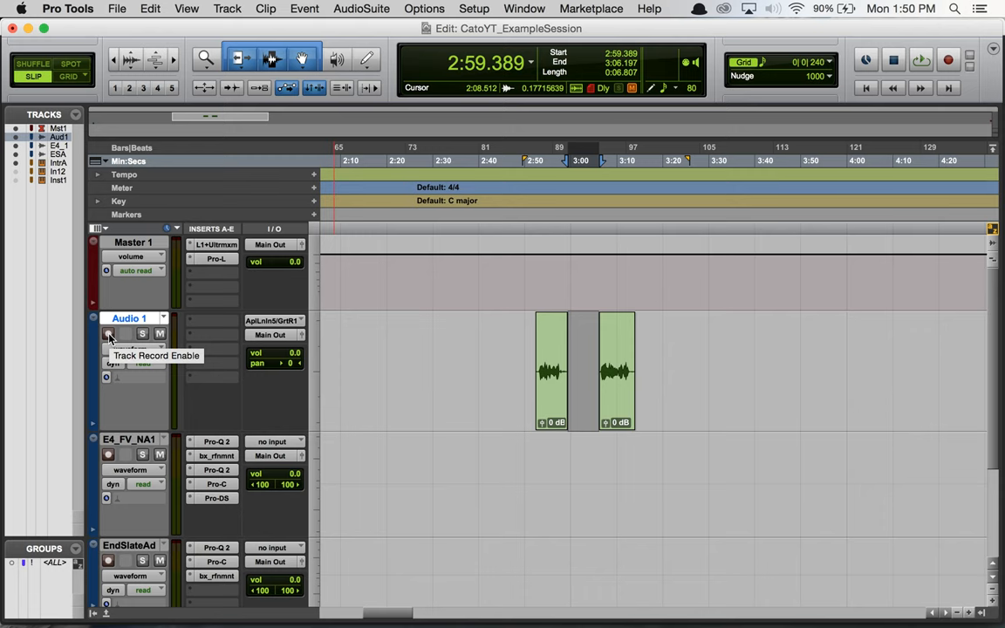
- Arm Audio 1 for recording and enable Record in the Edit window transport
{"action": "left_click", "coordinate": [680, 161]}
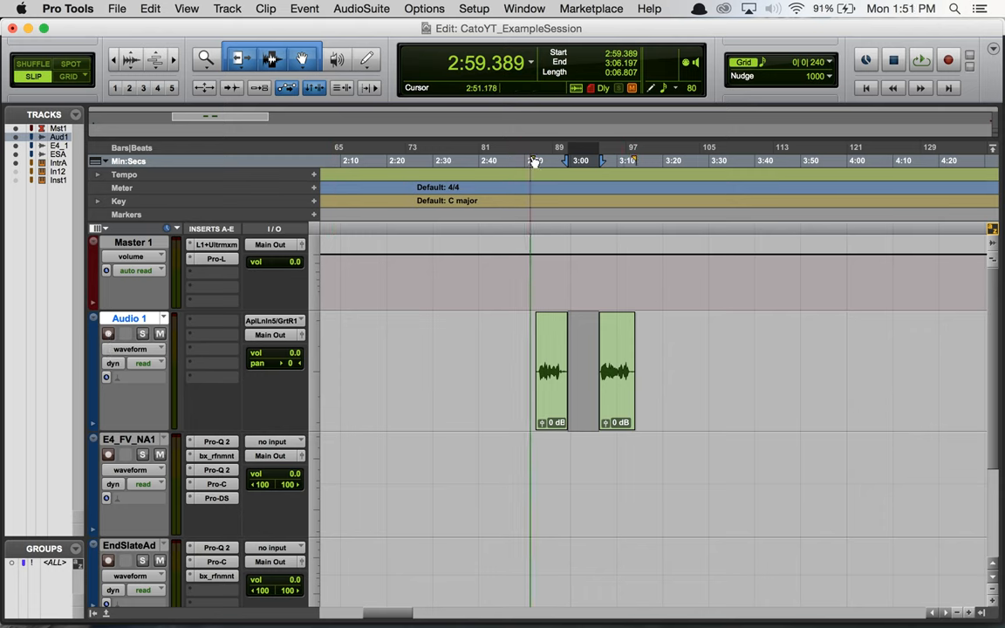
{"action": "left_click", "coordinate": [536, 161]}
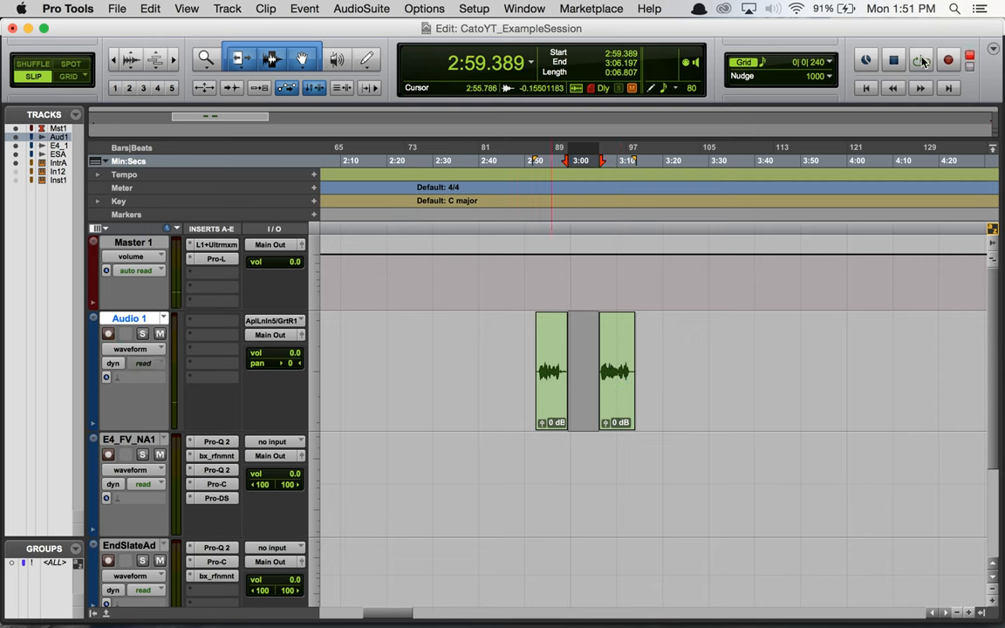
{"action": "left_click", "coordinate": [922, 60]}
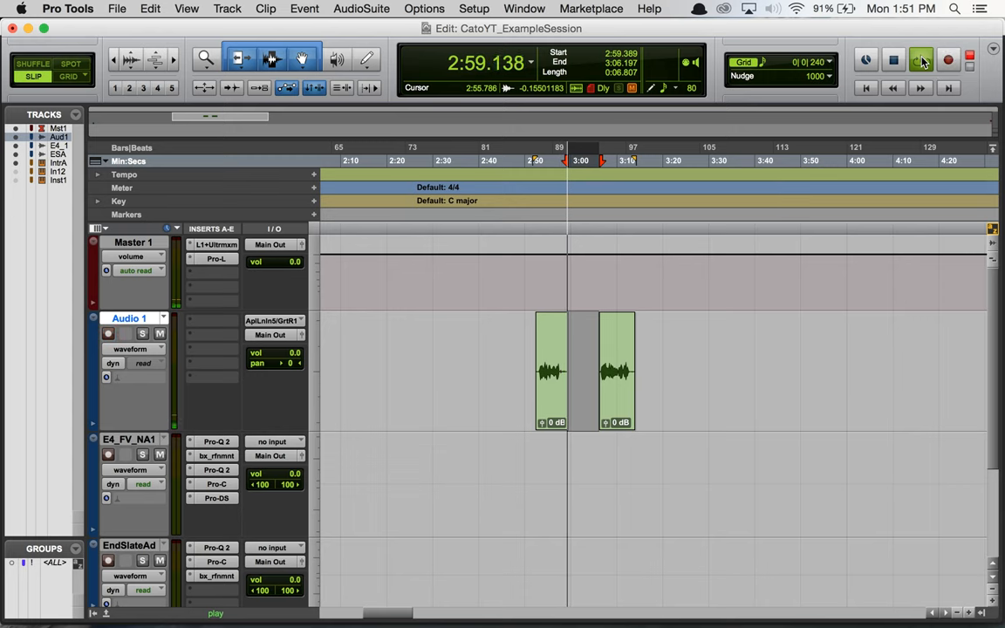
- Record a new clip into the selected gap with pre- and post-roll, then stop transport
{"action": "left_click", "coordinate": [949, 59]}
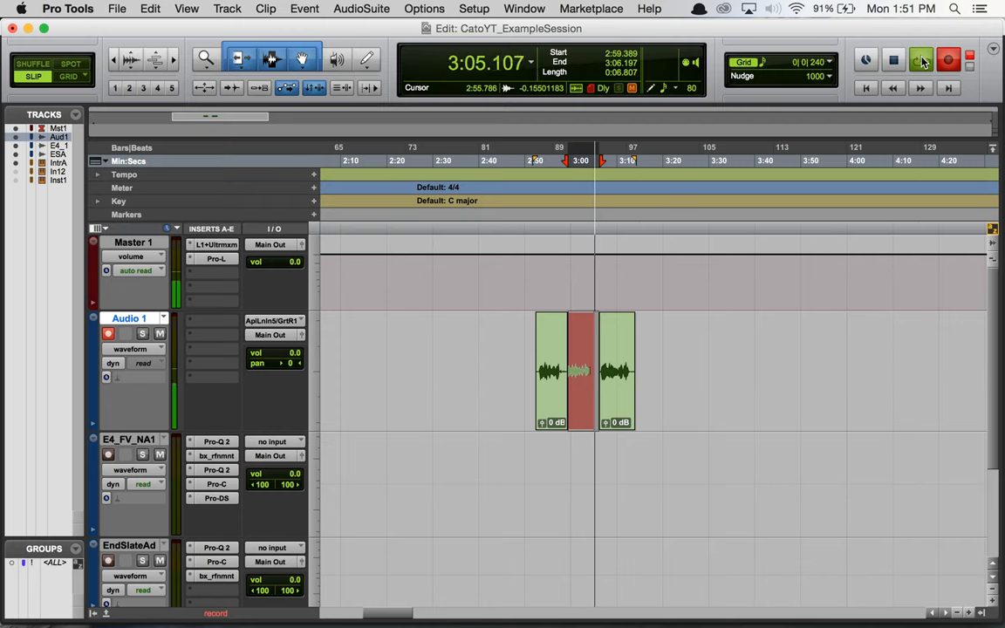
{"action": "key", "text": "space"}
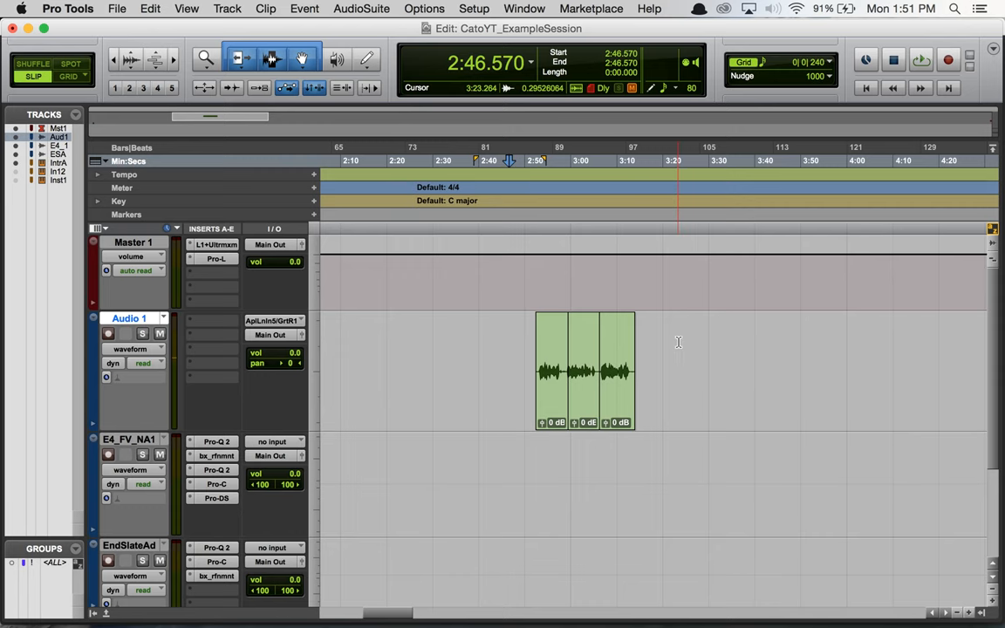
- Move the playback start point to about 3:53, beyond the three Audio 1 clips
{"action": "left_click", "coordinate": [789, 161]}
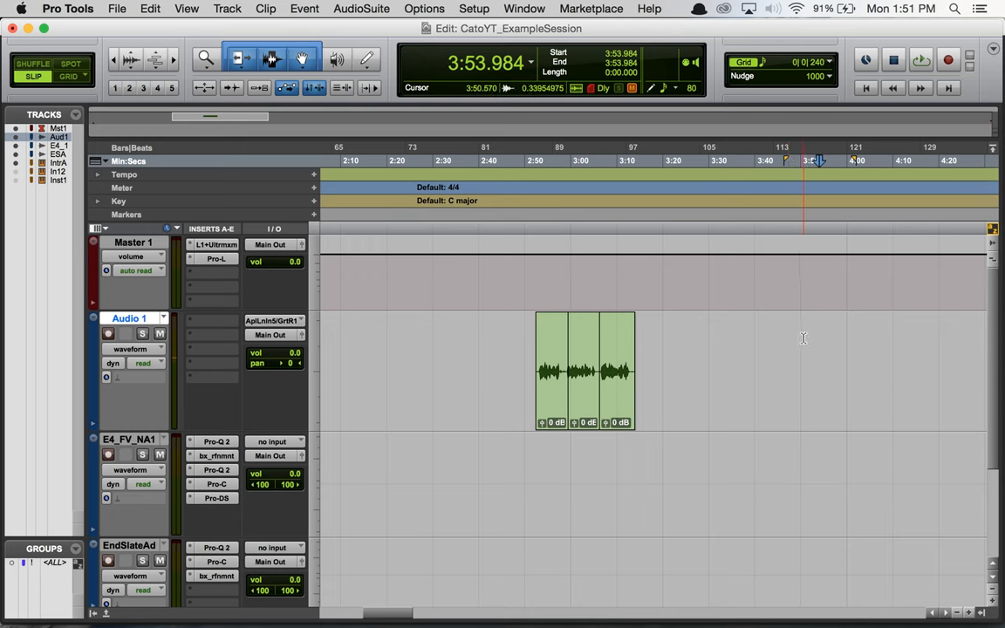
{"action": "left_click", "coordinate": [786, 161]}
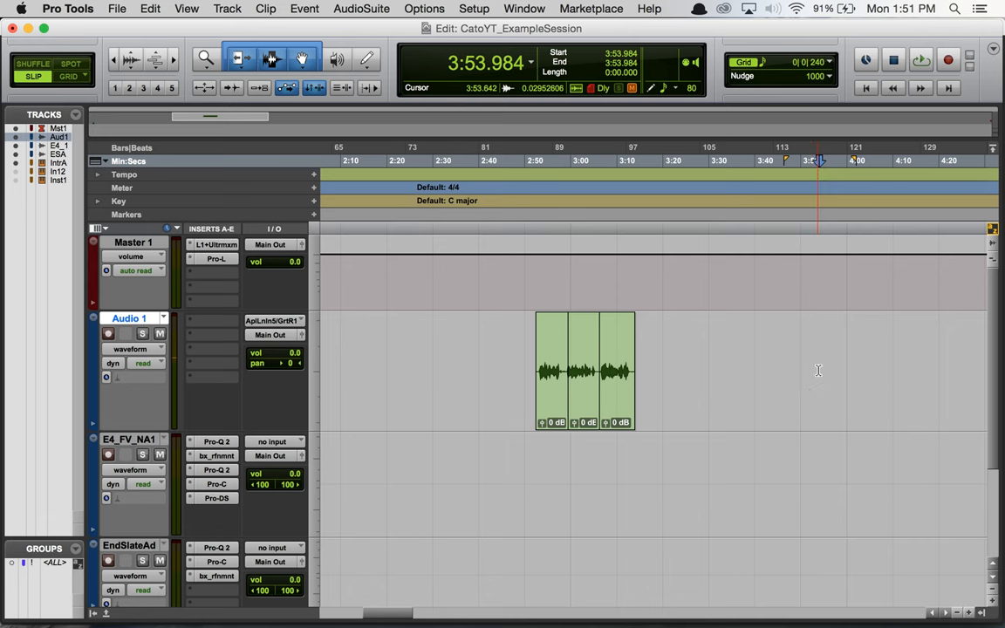
{"action": "left_click", "coordinate": [921, 59]}
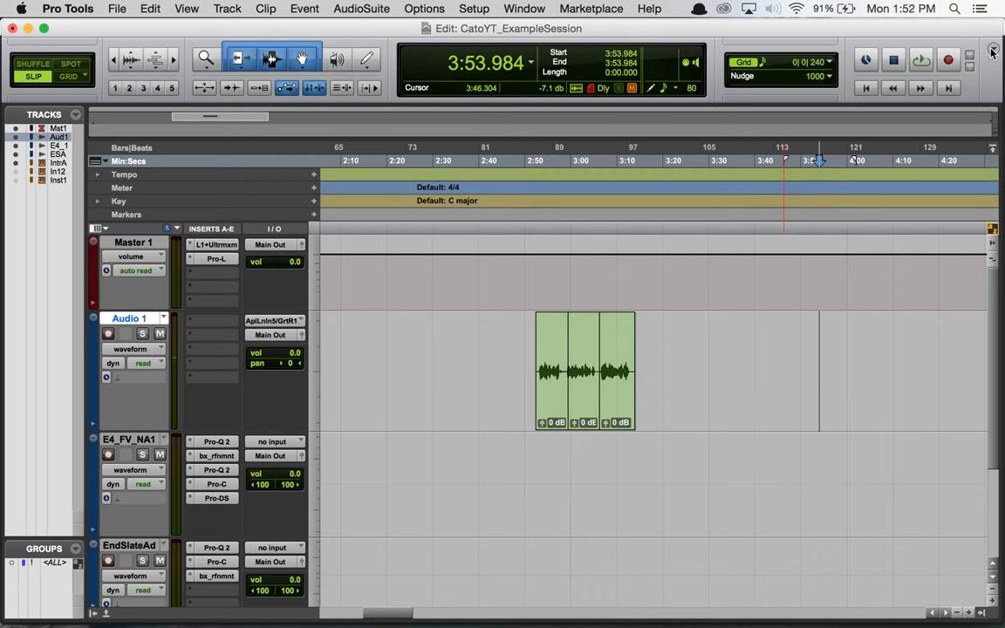
- Check the Edit window toolbar display options and leave them unchanged
{"action": "left_click", "coordinate": [991, 50]}
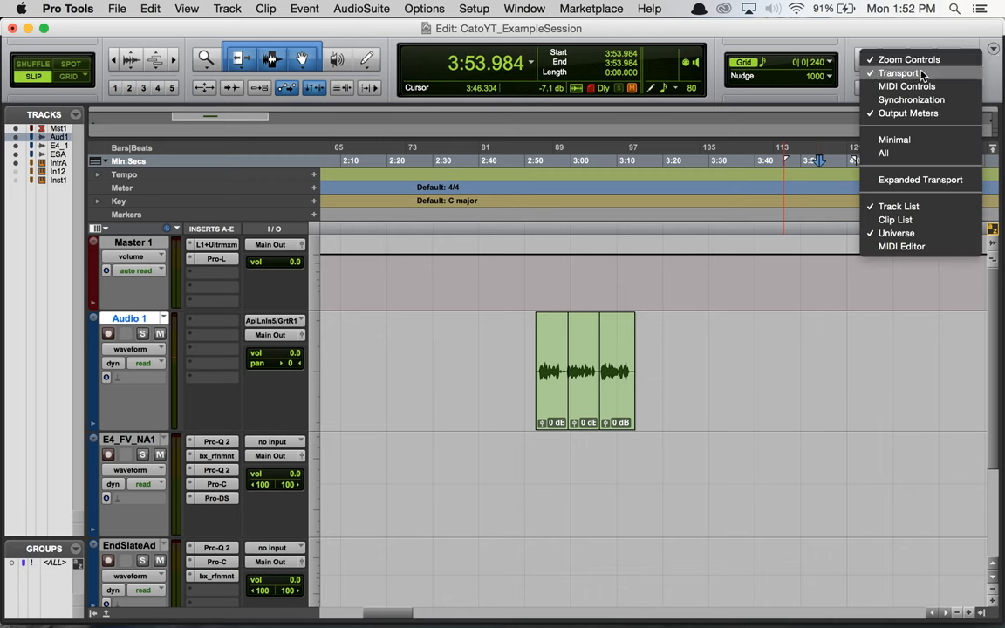
{"action": "left_click", "coordinate": [898, 73]}
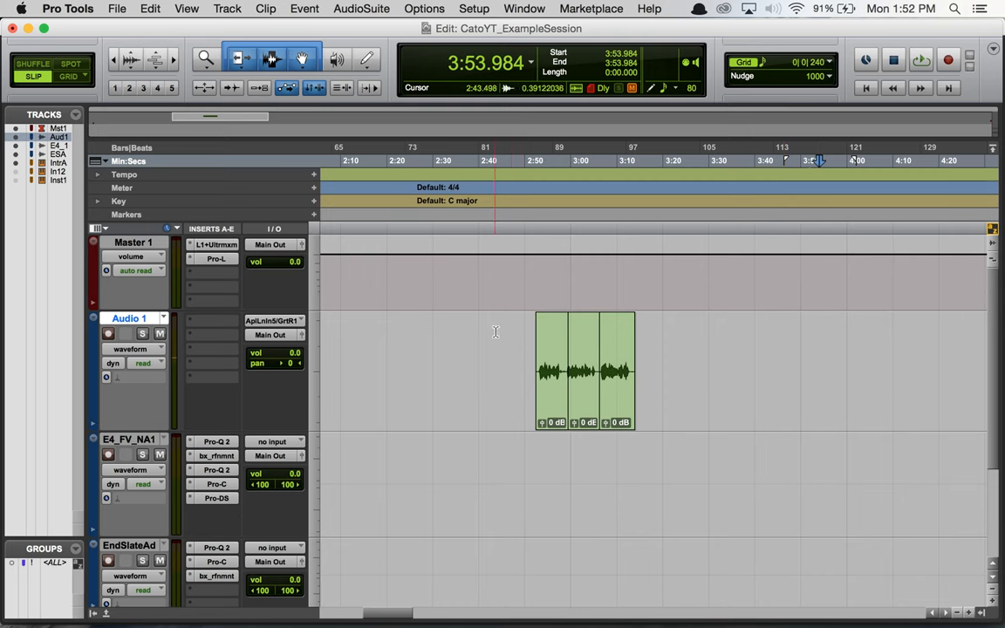